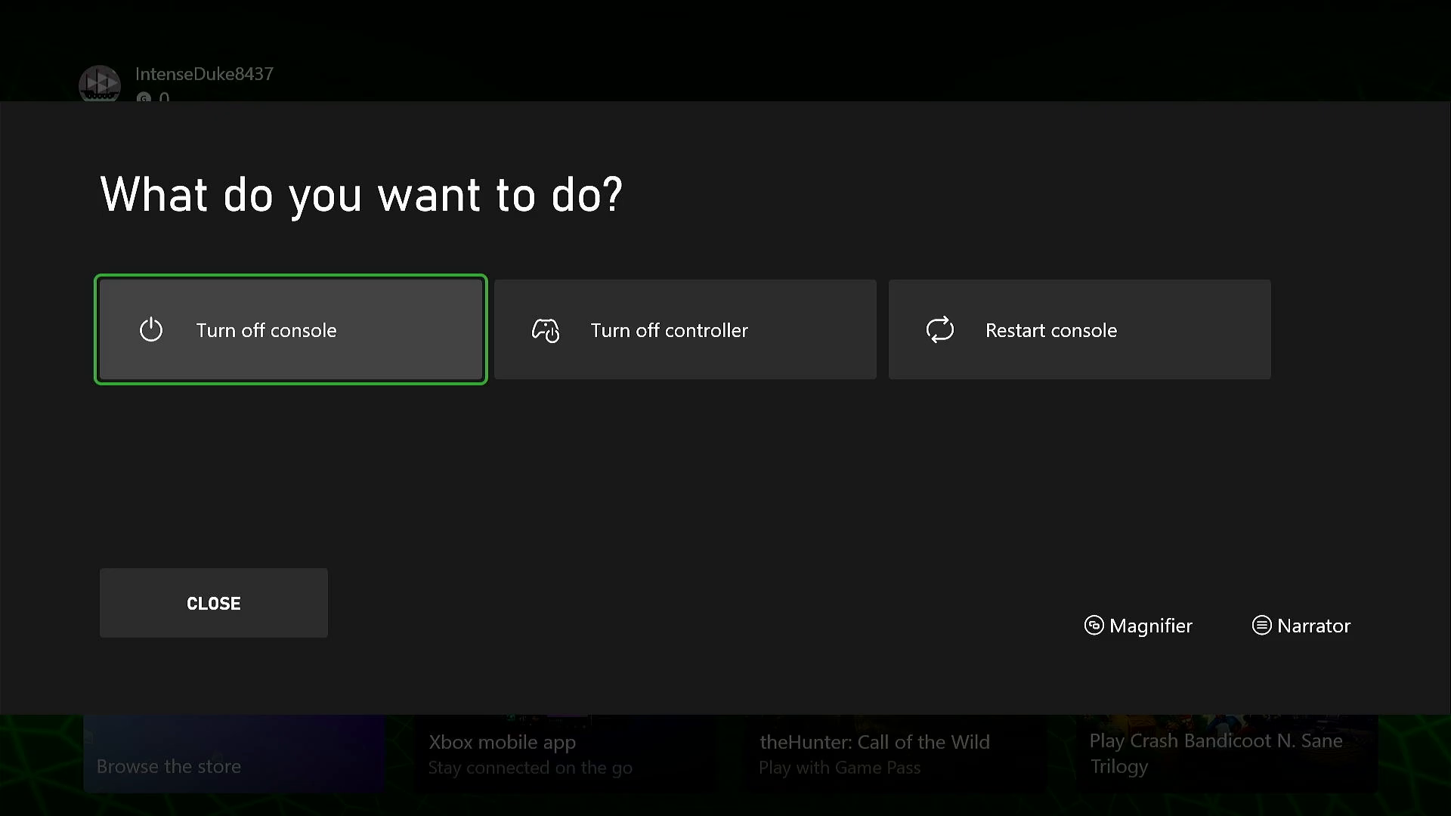
- Close the power options menu to return to the Home dashboard
{"action": "left_click", "coordinate": [213, 603]}
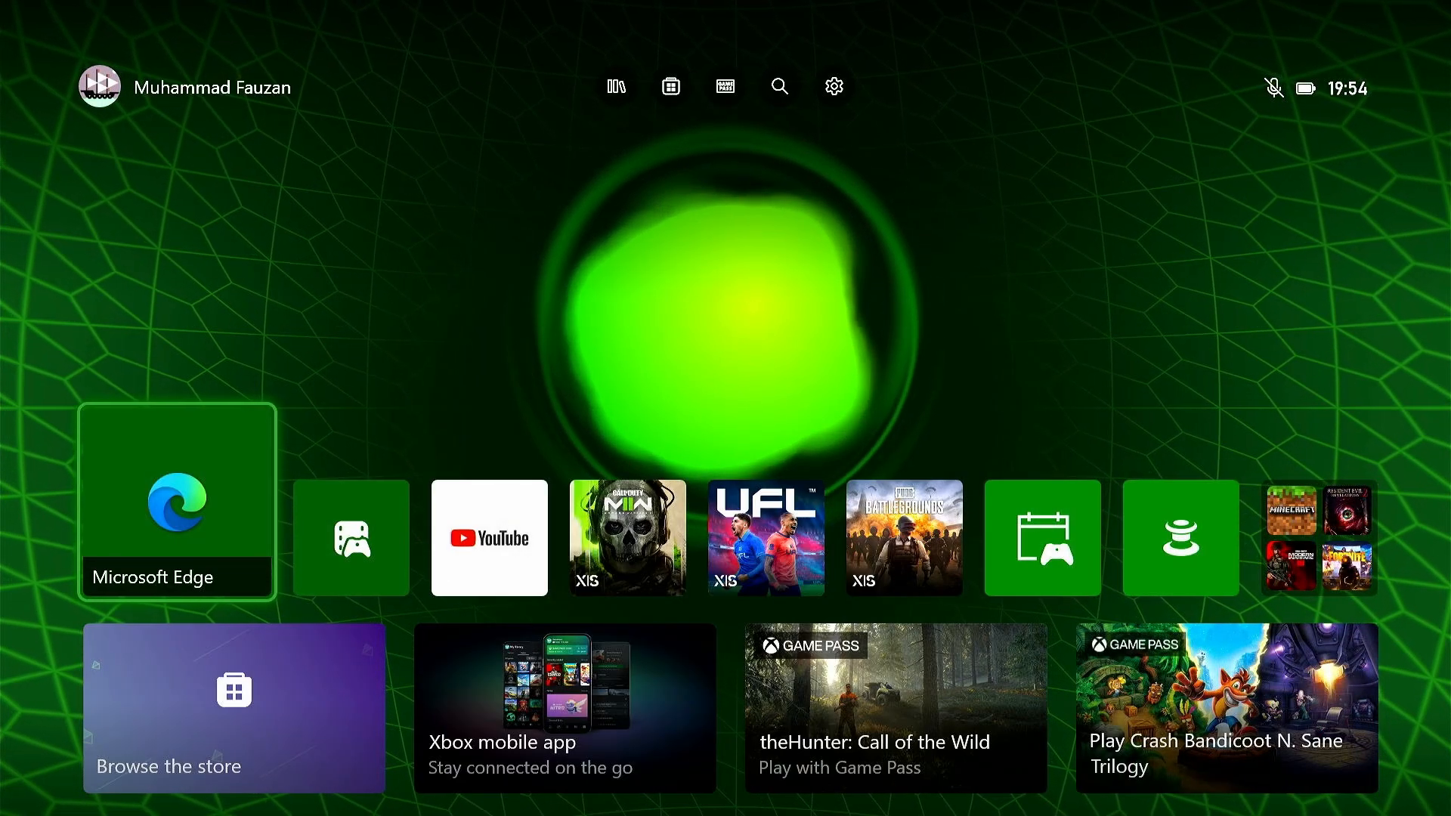
{"action": "mouse_move", "coordinate": [832, 86]}
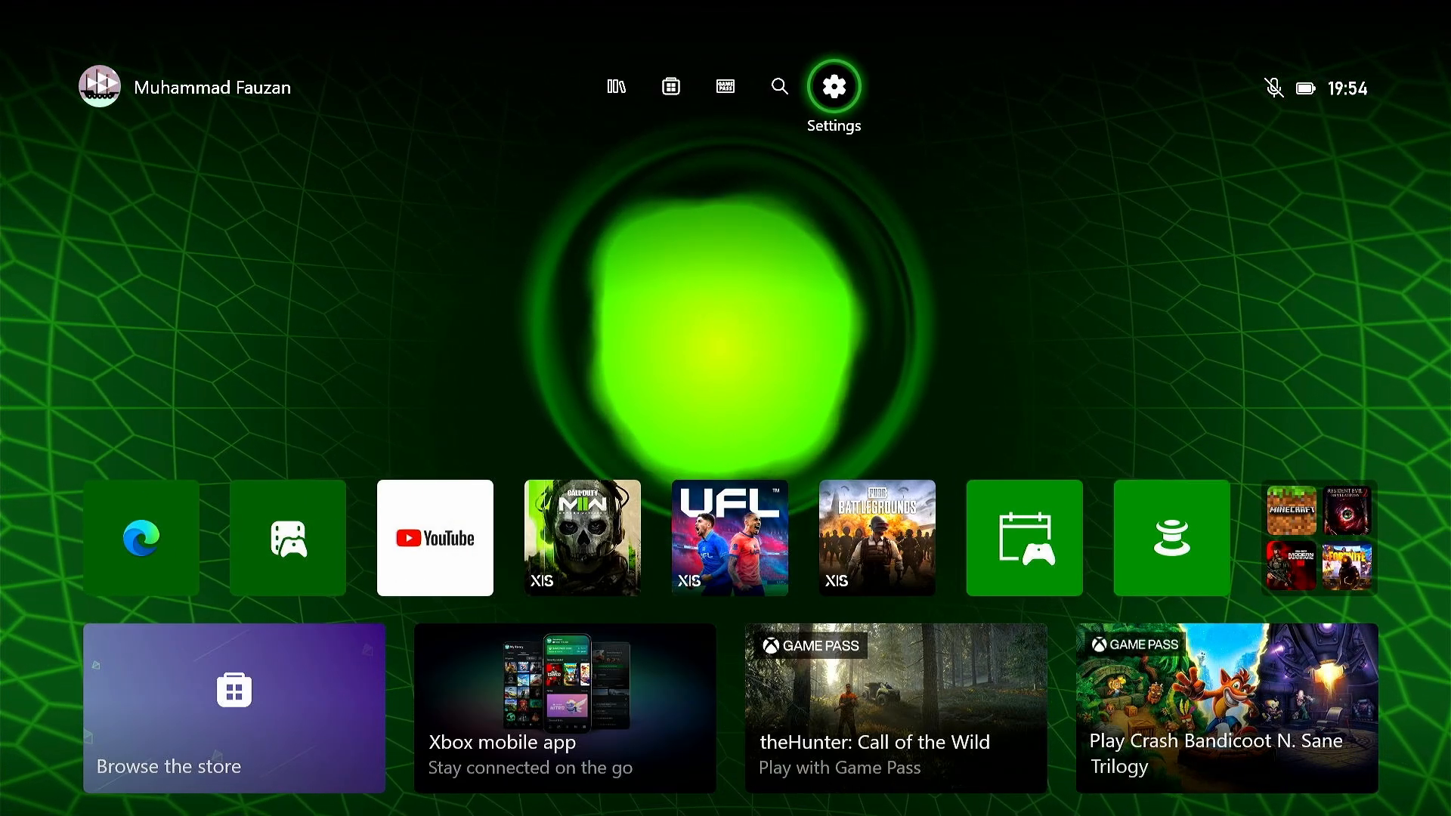
- Go to Settings > General > Network settings to see the wired connection status
{"action": "left_click", "coordinate": [831, 85]}
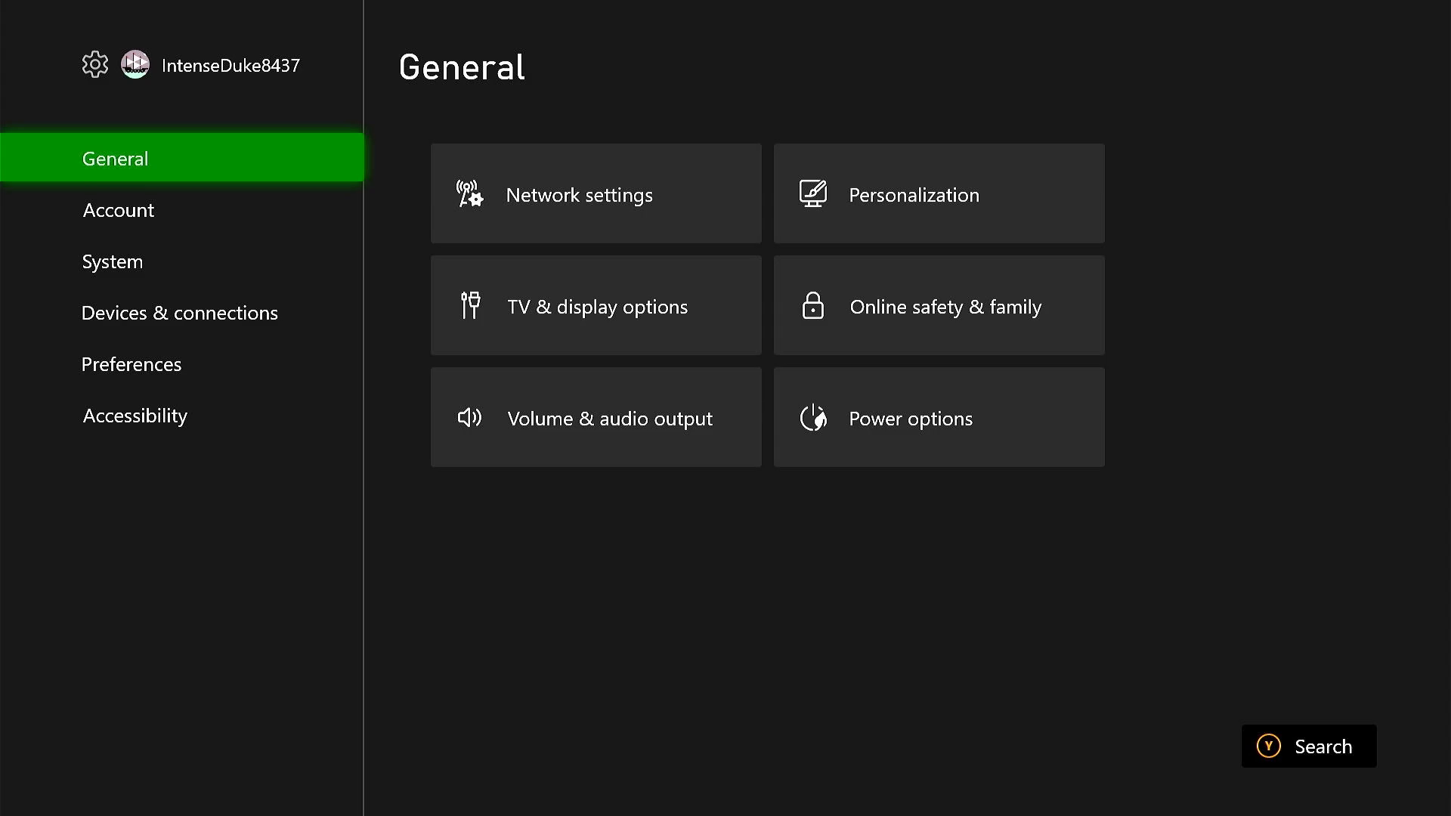
{"action": "left_click", "coordinate": [596, 194]}
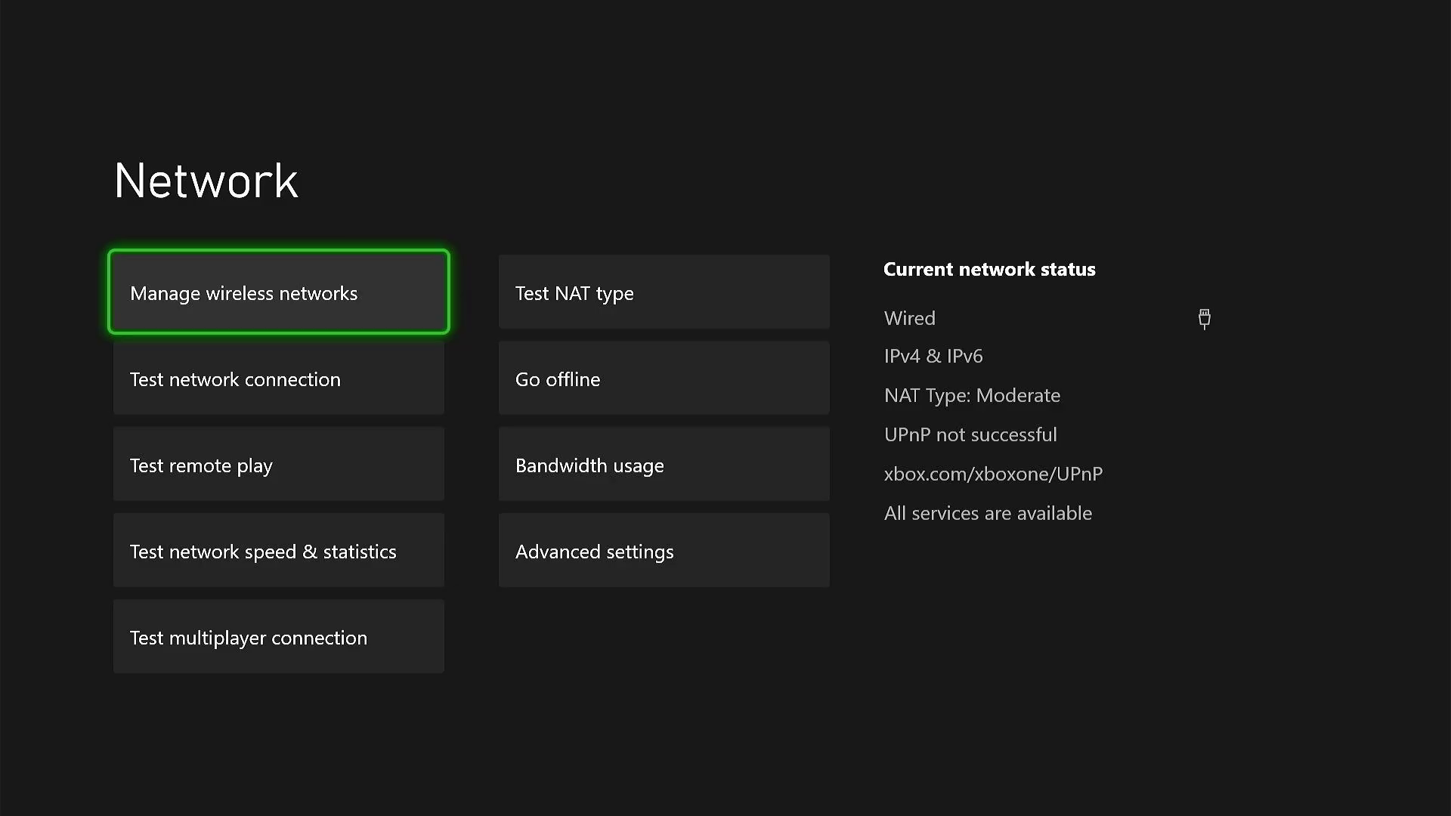
{"action": "left_click", "coordinate": [278, 291]}
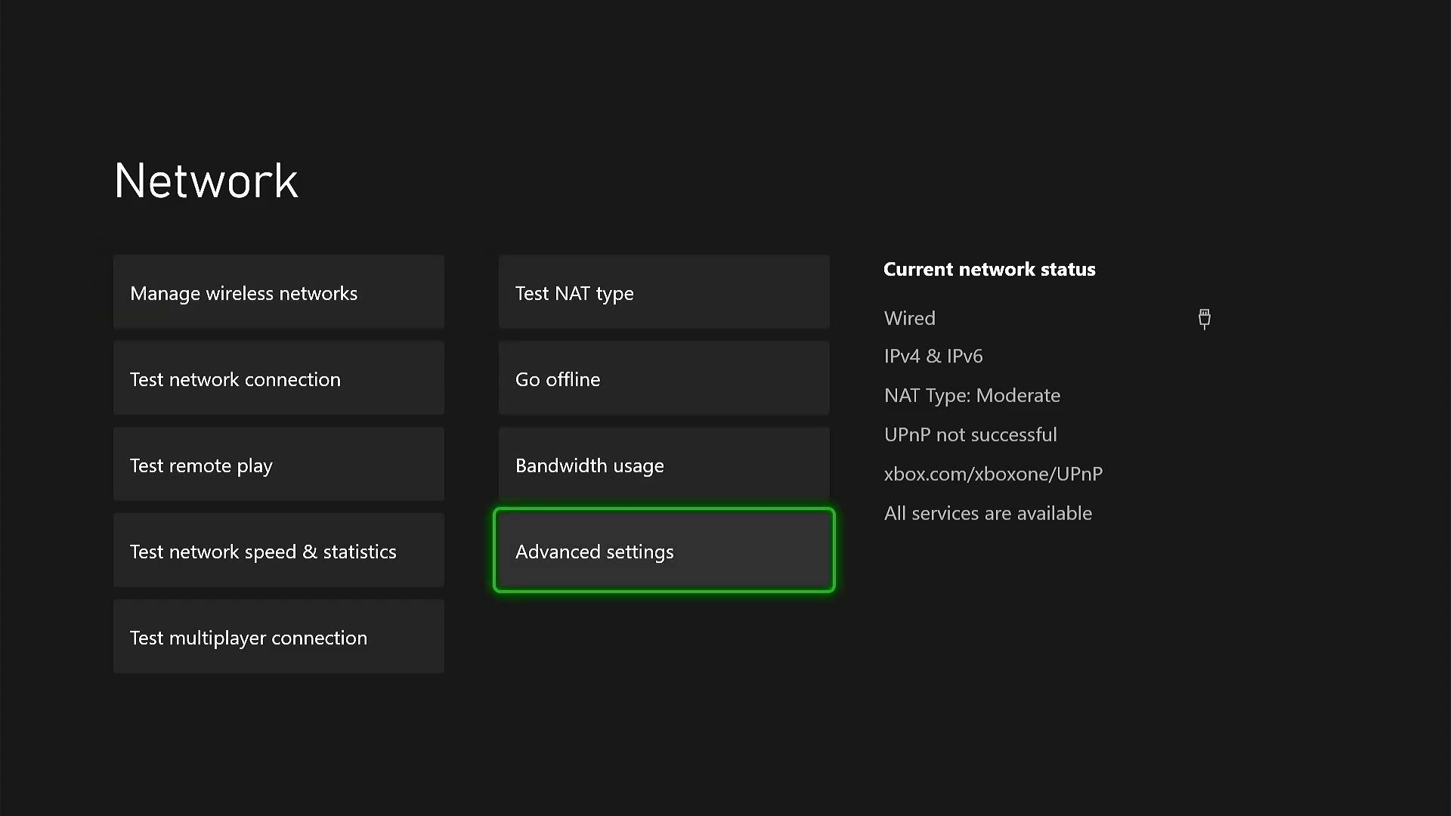
- Visit Advanced settings > Alternate MAC address, then return to Advanced settings
{"action": "left_click", "coordinate": [662, 550]}
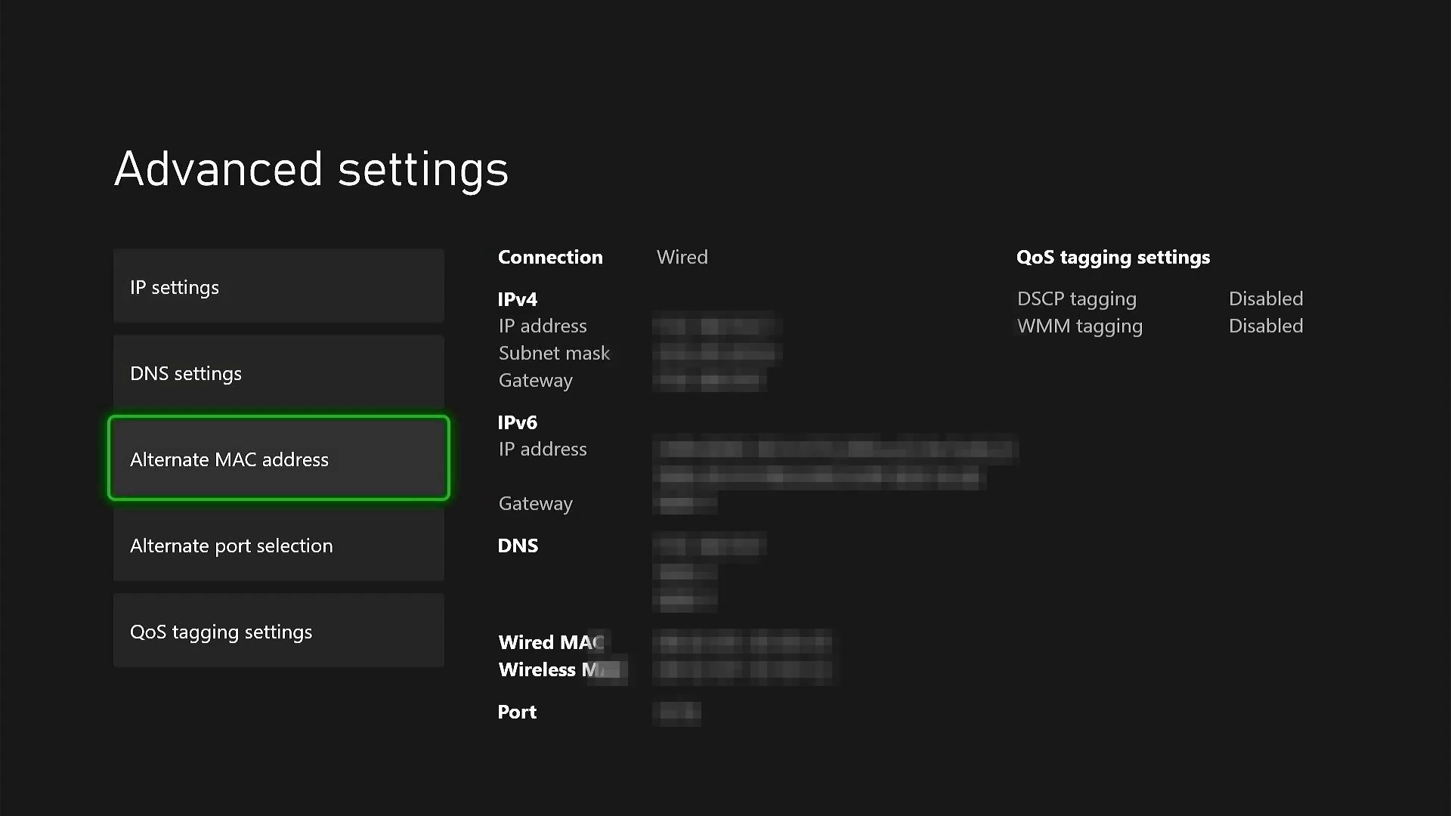
{"action": "left_click", "coordinate": [278, 458]}
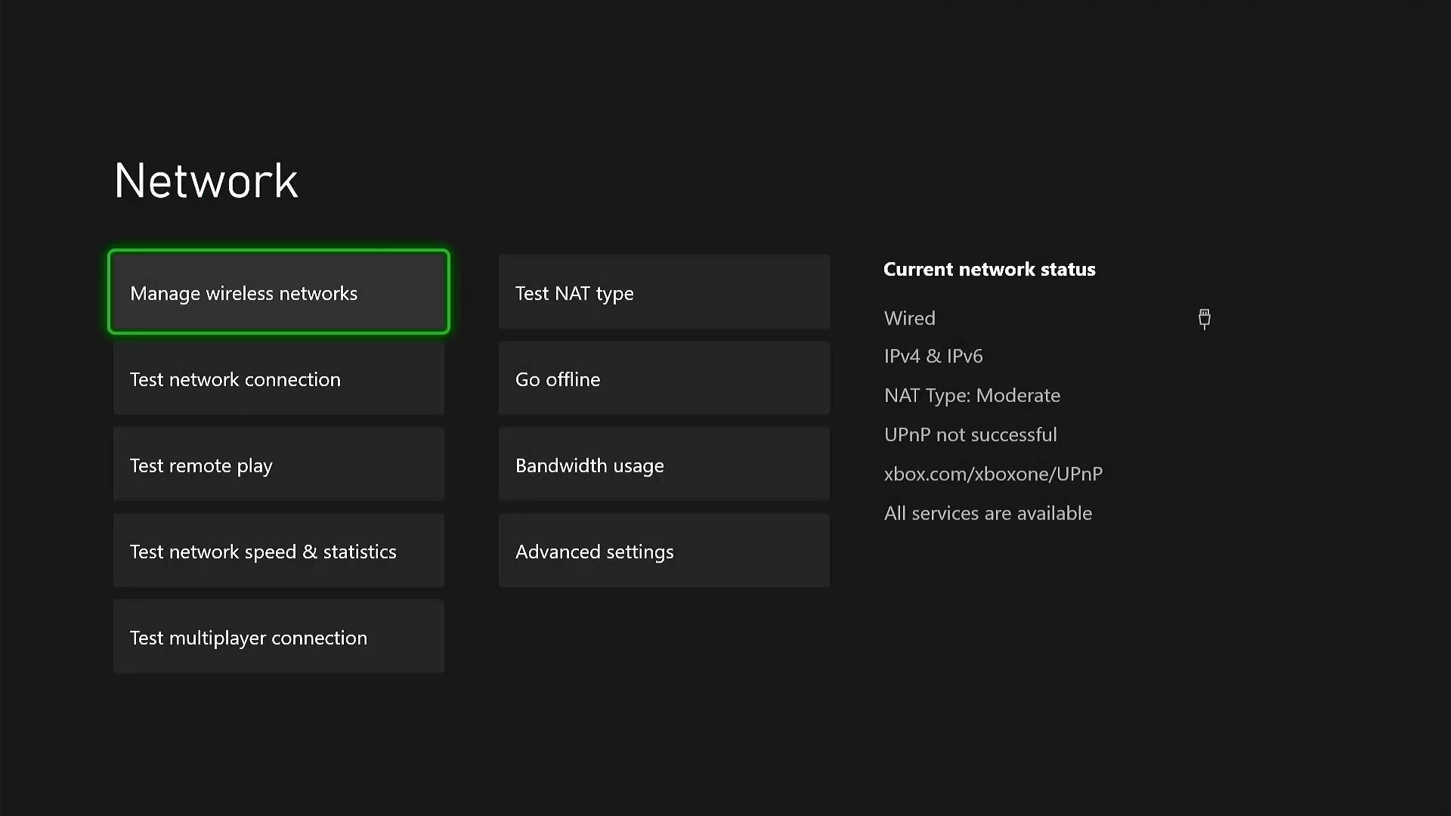
{"action": "left_click", "coordinate": [596, 550]}
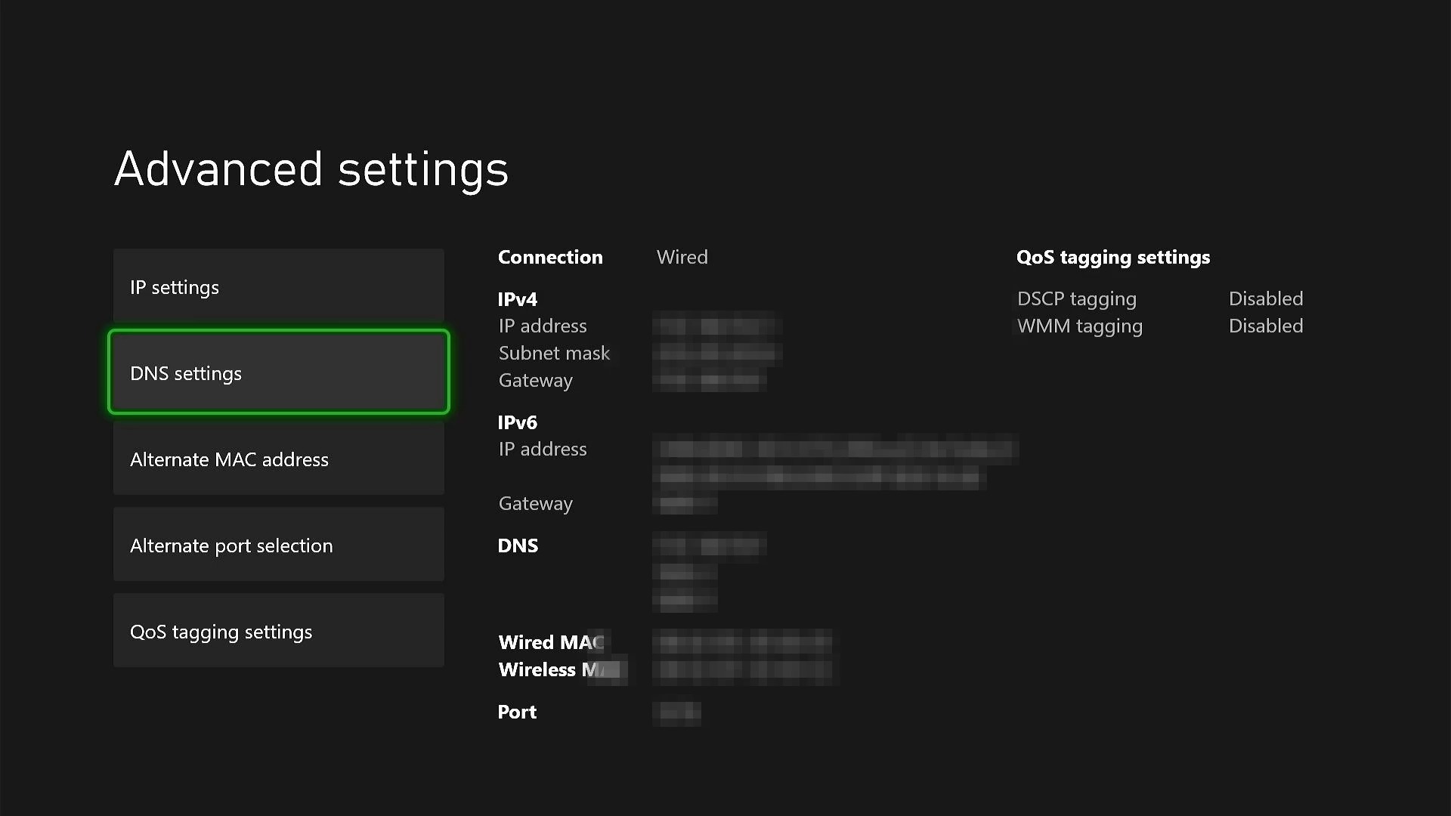
- In DNS settings choose Manual and confirm 8.8.8.8 as the primary IPv4 DNS
{"action": "left_click", "coordinate": [278, 372]}
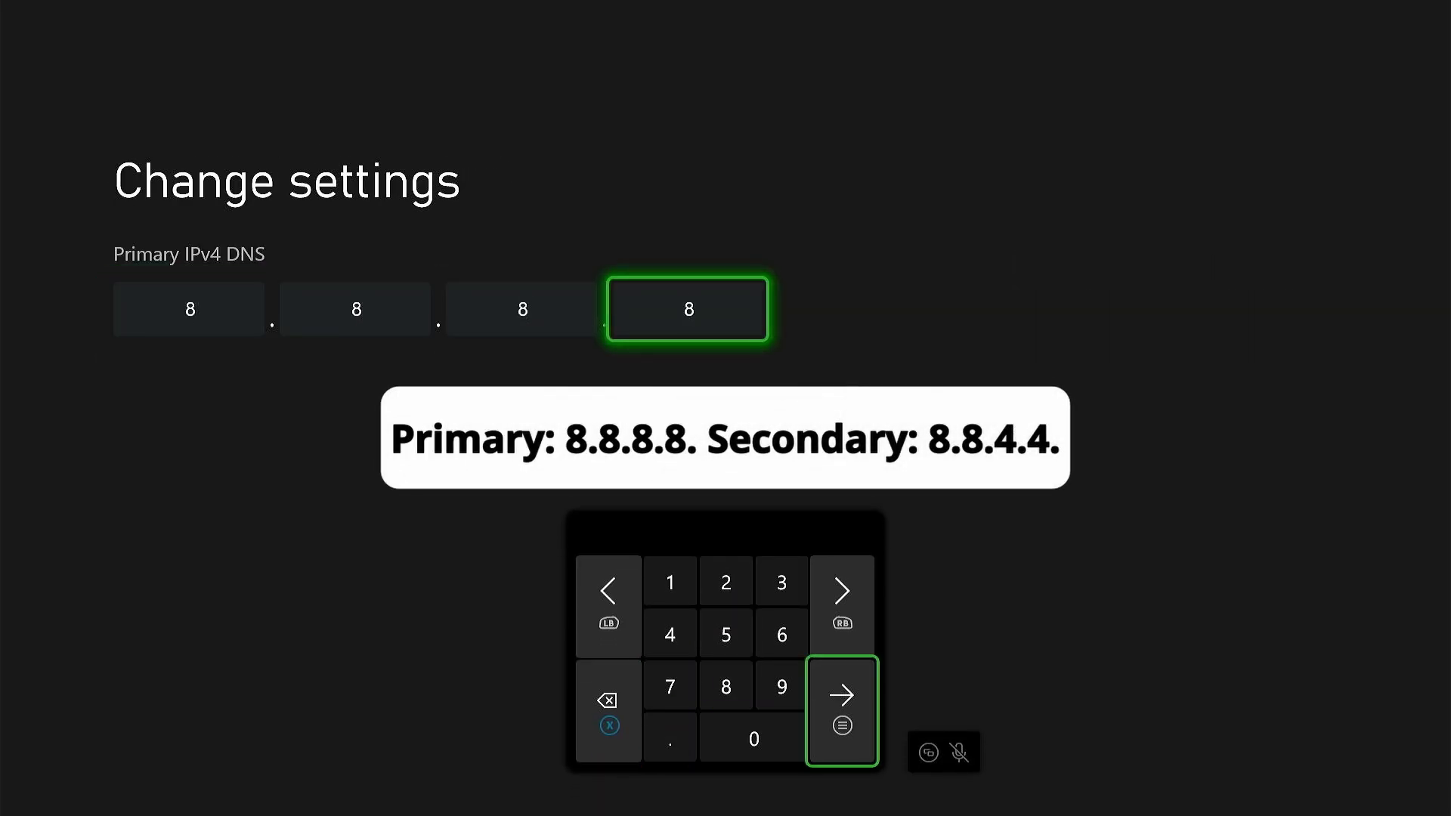
{"action": "left_click", "coordinate": [841, 695]}
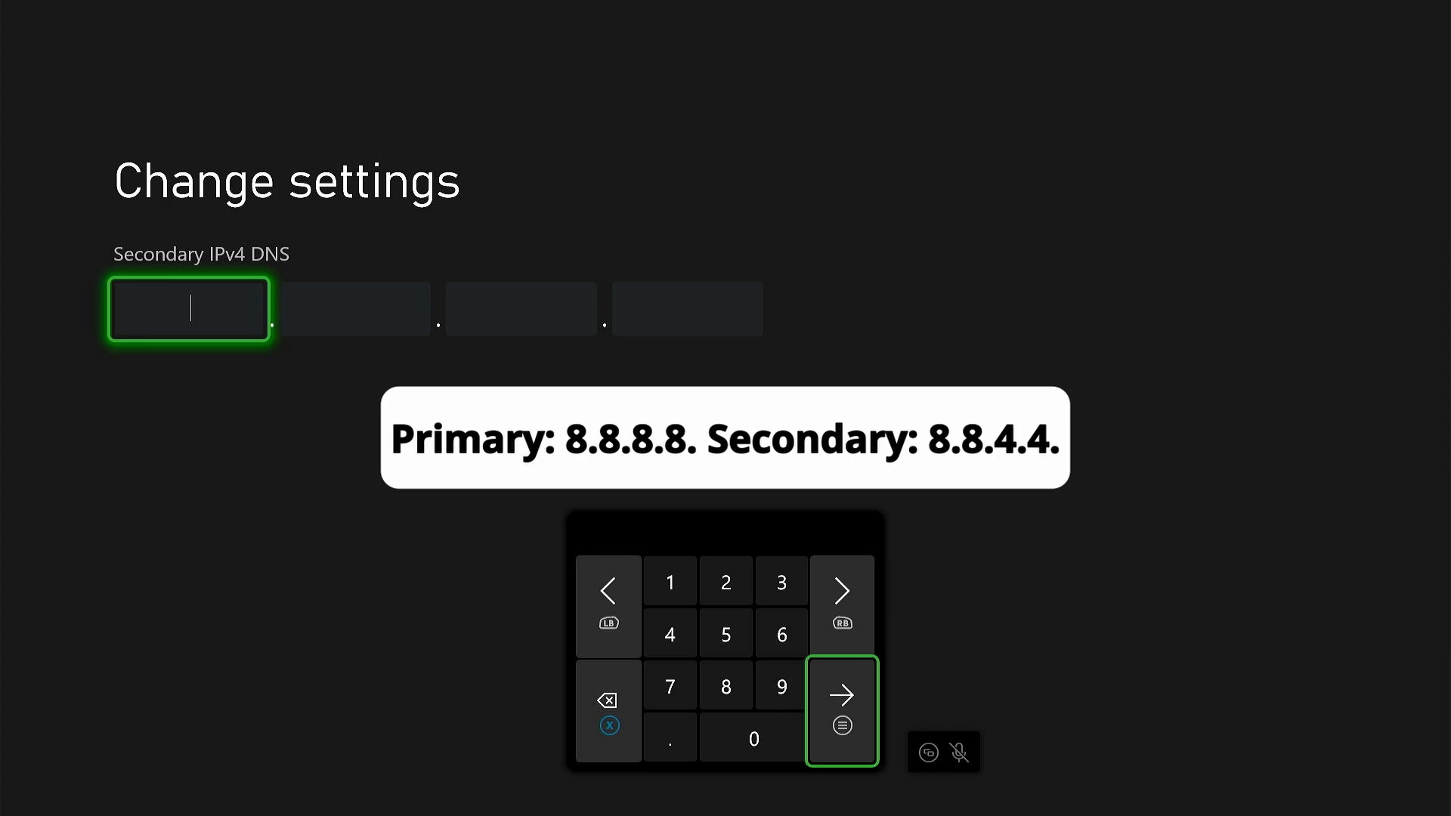